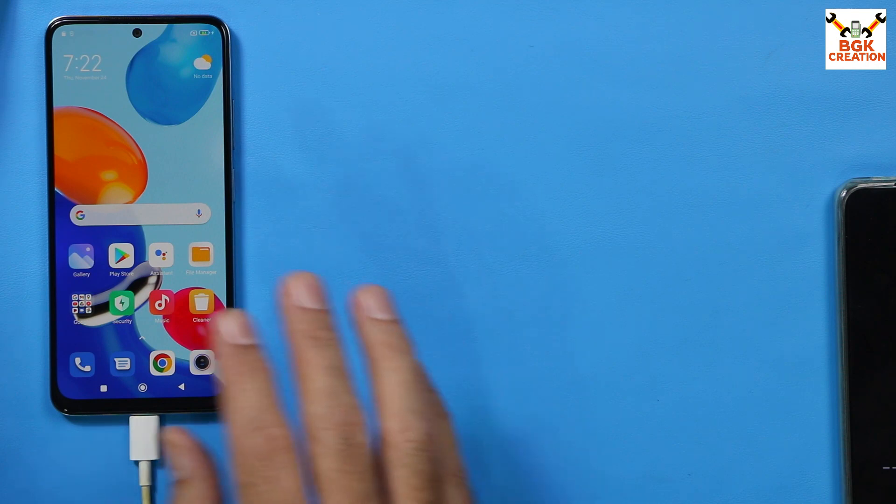
{"action": "mouse_move", "coordinate": [372, 343]}
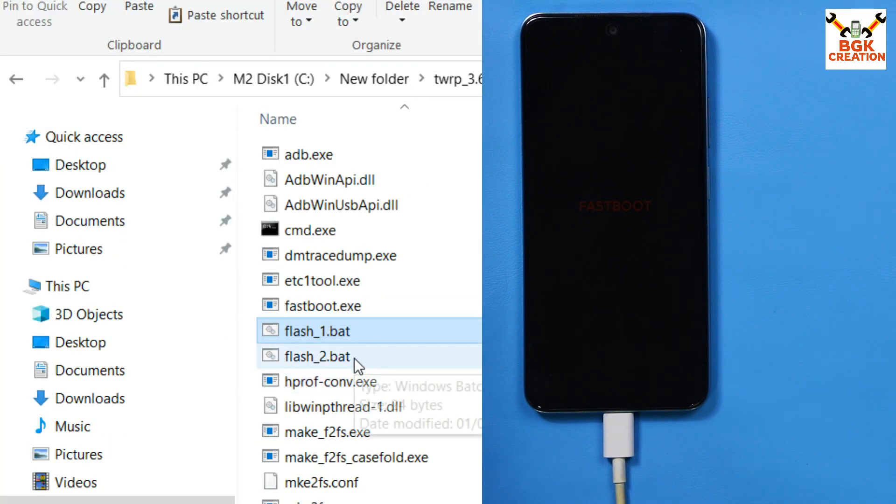
Step: Run flash_2.bat from the twrp folder so the phone boots into TWRP 3.6.1 recovery
{"action": "left_click", "coordinate": [317, 355]}
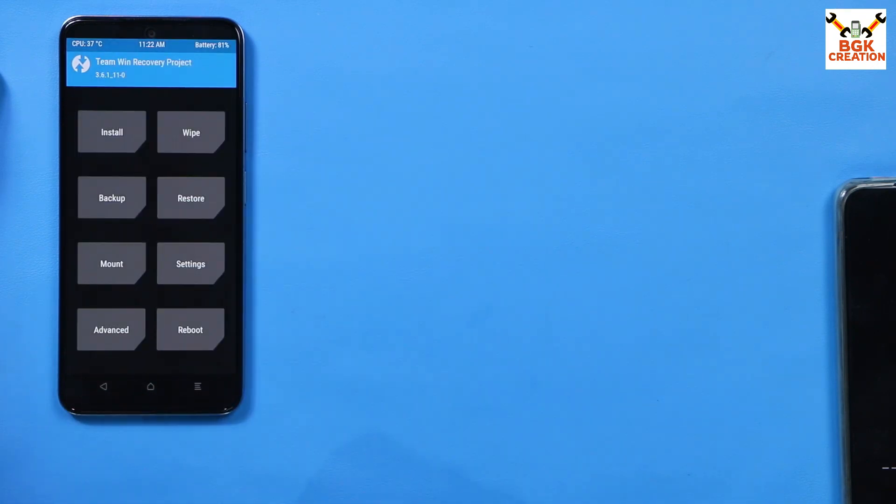
Step: Format the data partition via Wipe > Format Data, confirming with 'yes'
{"action": "left_click", "coordinate": [190, 132]}
{"action": "type", "text": "yes"}
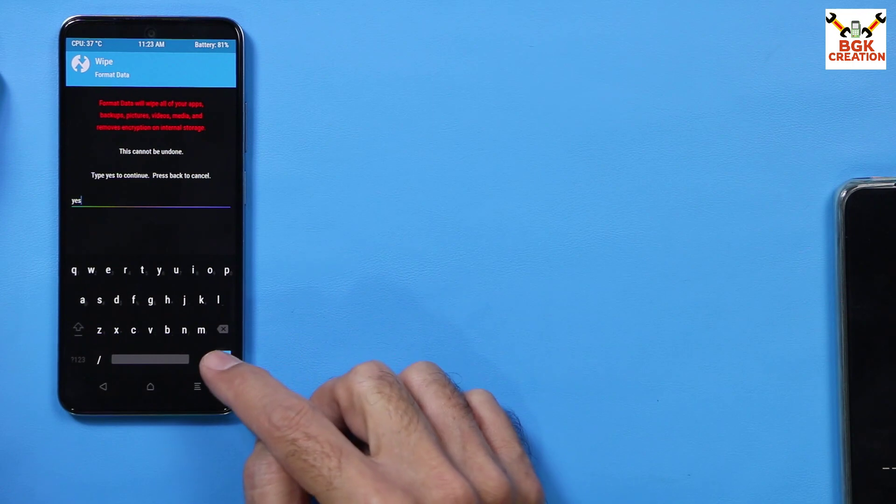
{"action": "left_click", "coordinate": [200, 359]}
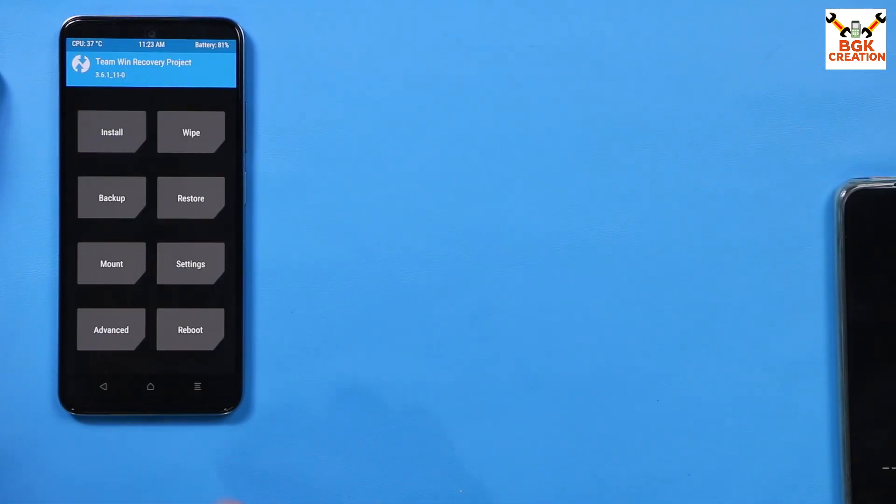
Step: Install the TWRP .img from the micro SD card into the boot partition
{"action": "left_click", "coordinate": [111, 329]}
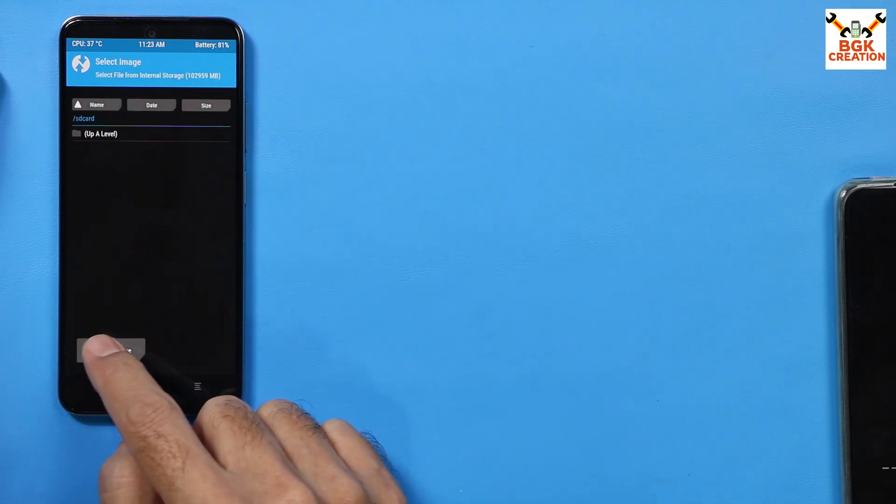
{"action": "left_click", "coordinate": [111, 351]}
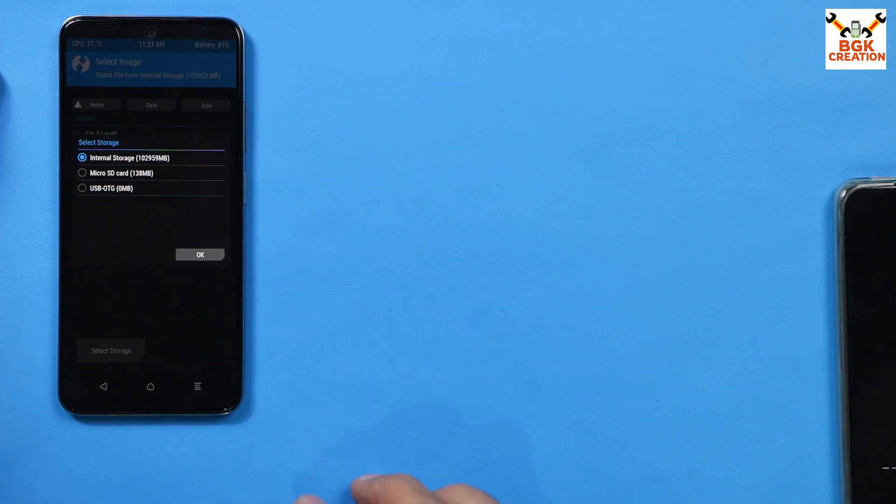
{"action": "mouse_move", "coordinate": [372, 458]}
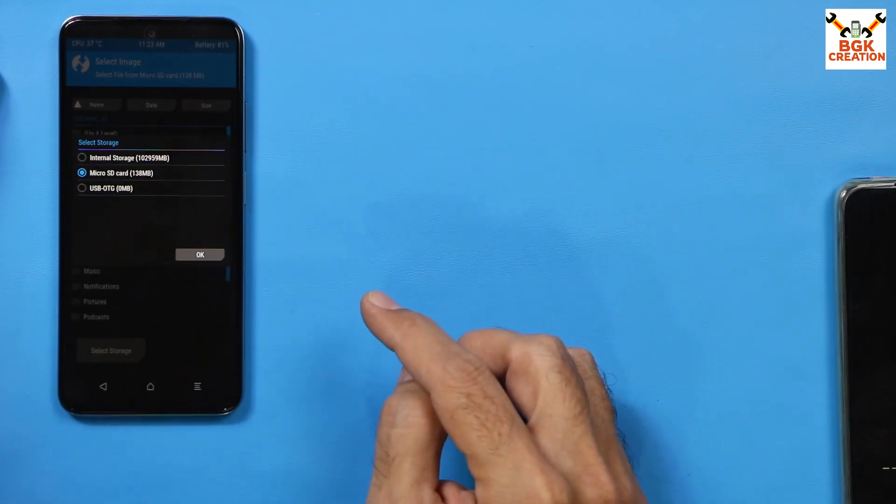
{"action": "left_click", "coordinate": [199, 254]}
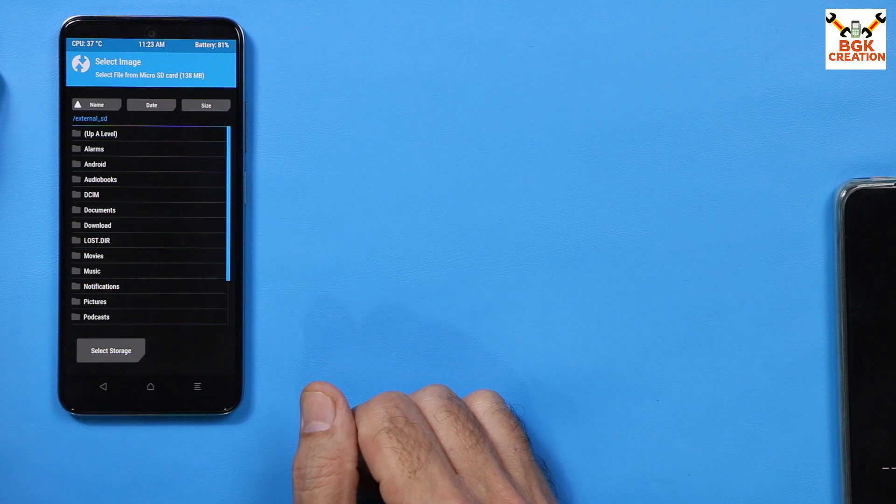
{"action": "scroll", "scroll_direction": "down", "scroll_amount": 3}
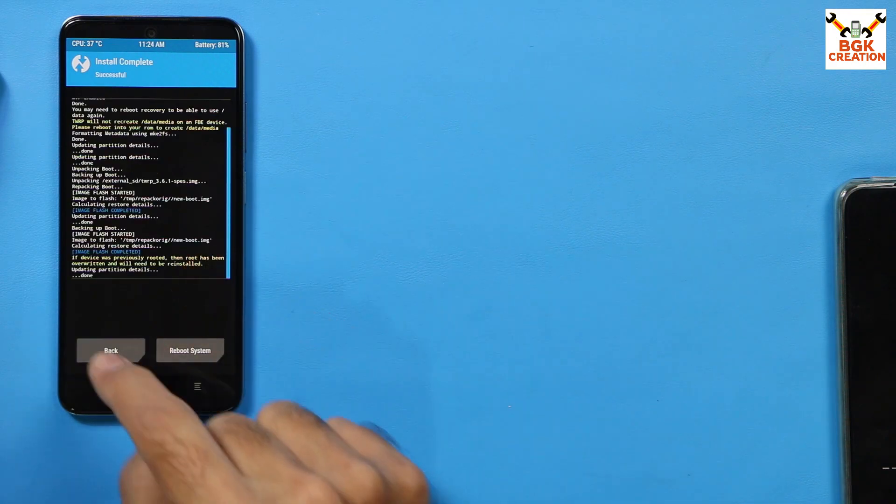
Step: Wipe the Dalvik / ART Cache via Advanced Wipe and return to Install
{"action": "left_click", "coordinate": [110, 351]}
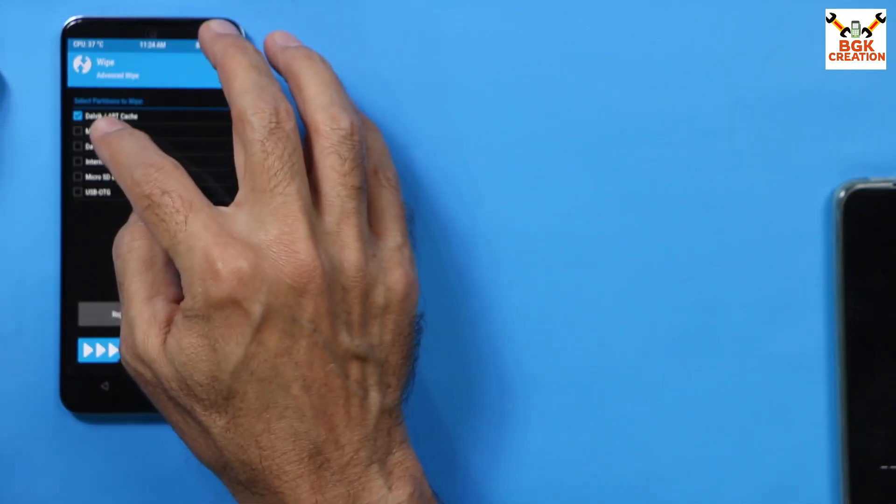
{"action": "left_click", "coordinate": [78, 130]}
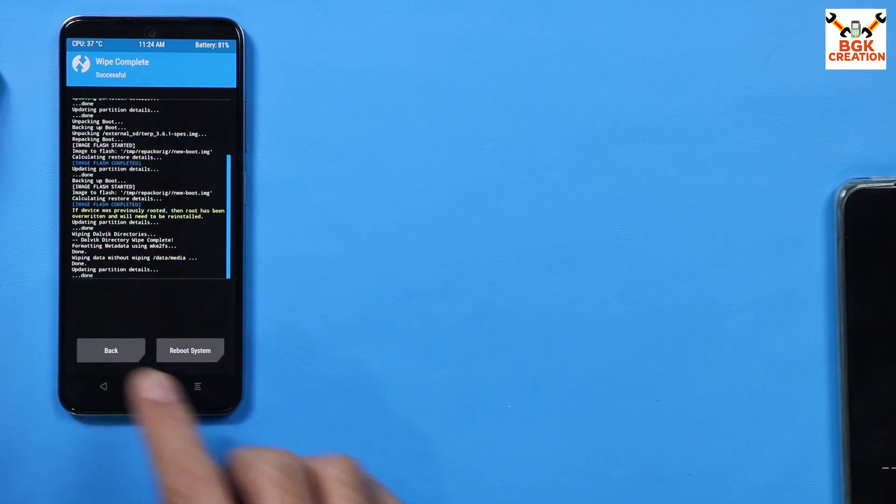
{"action": "left_click", "coordinate": [111, 350]}
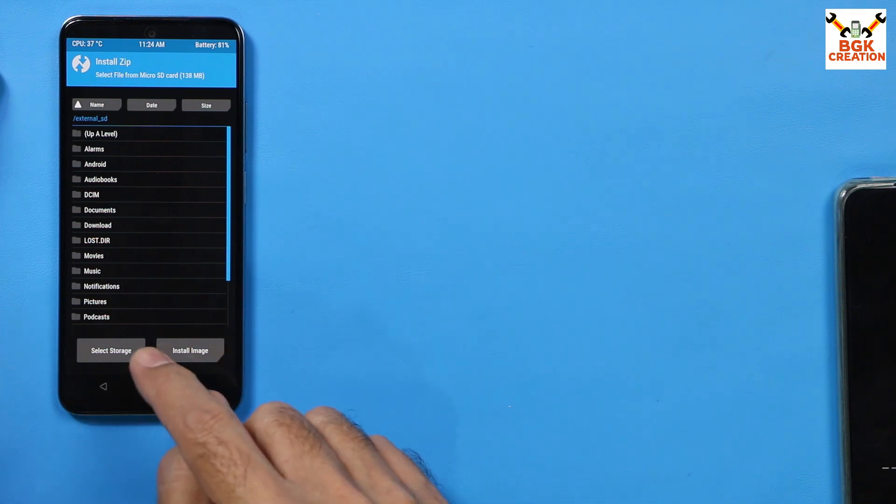
Step: Select the micro SD card and flash the MIUI 14 Global ROM zip from it
{"action": "left_click", "coordinate": [112, 351]}
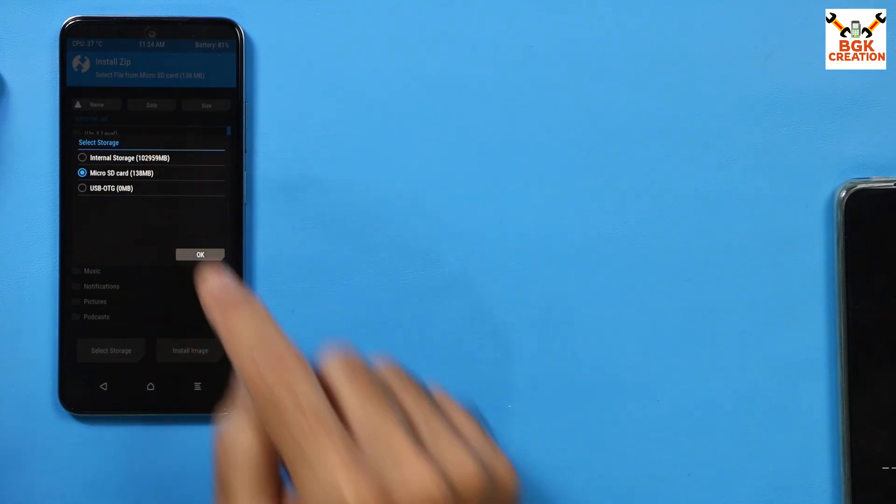
{"action": "left_click", "coordinate": [200, 254]}
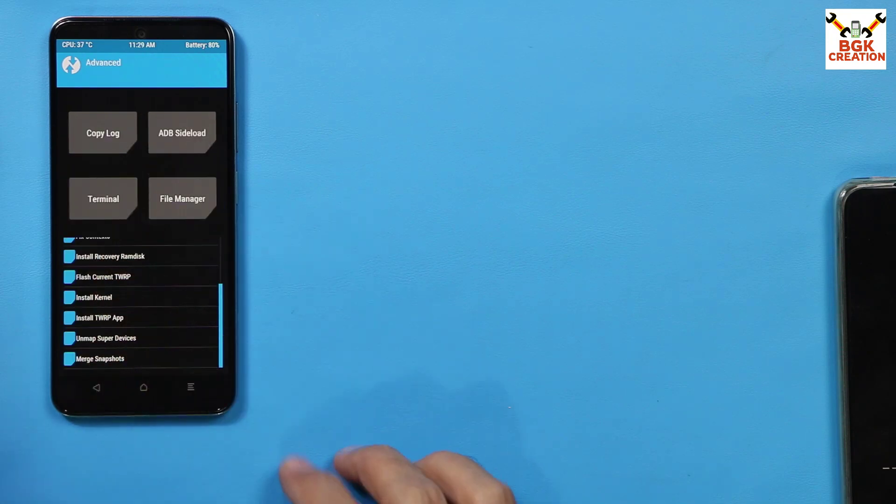
{"action": "mouse_move", "coordinate": [388, 469]}
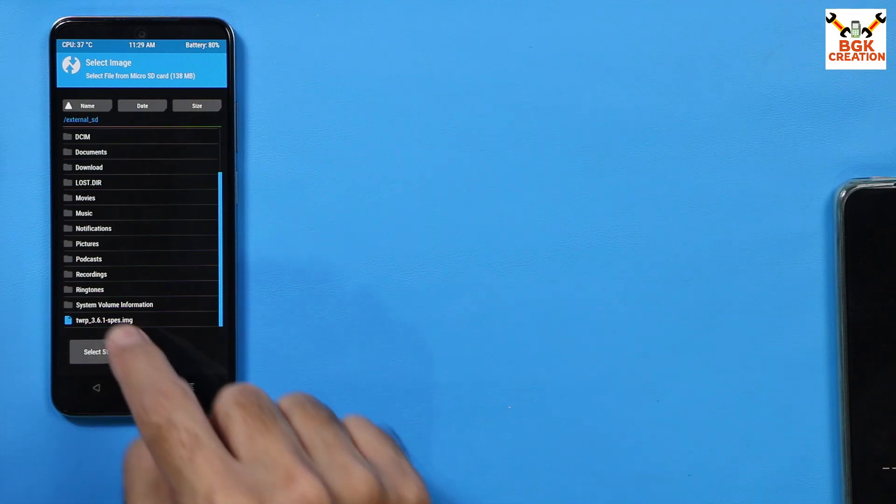
Step: Flash twrp_3.6.1-spes.img from external_sd via Install Recovery Ramdisk
{"action": "left_click", "coordinate": [104, 320]}
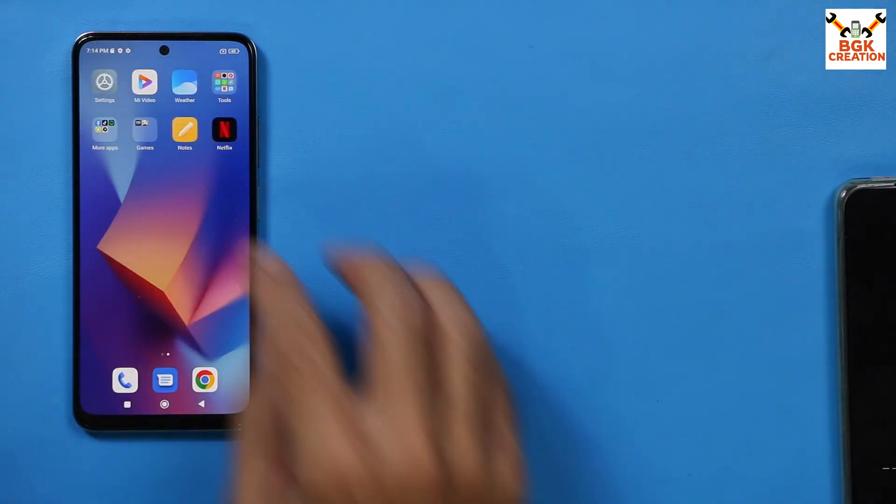
{"action": "left_click", "coordinate": [103, 84]}
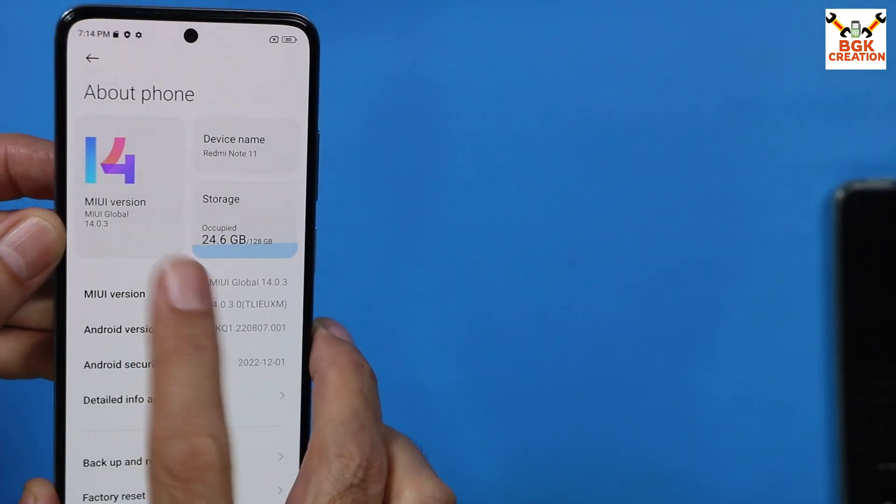
{"action": "scroll", "scroll_direction": "up", "scroll_amount": 3}
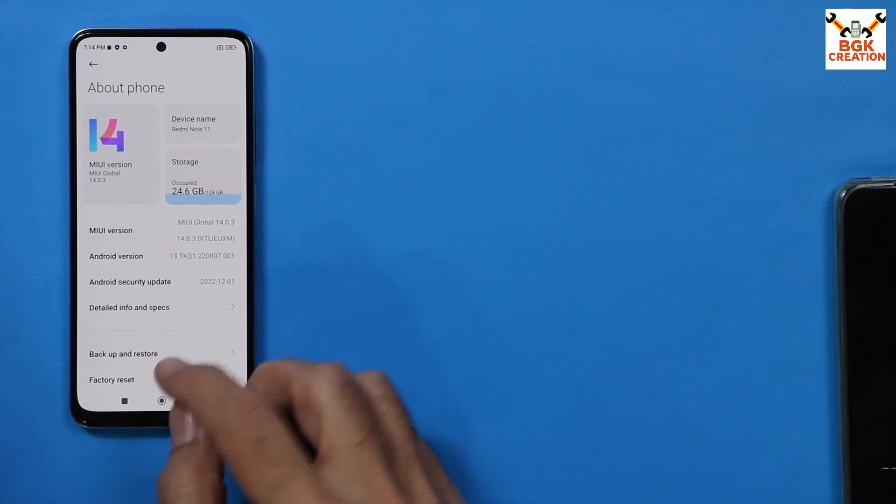
{"action": "left_click", "coordinate": [162, 401]}
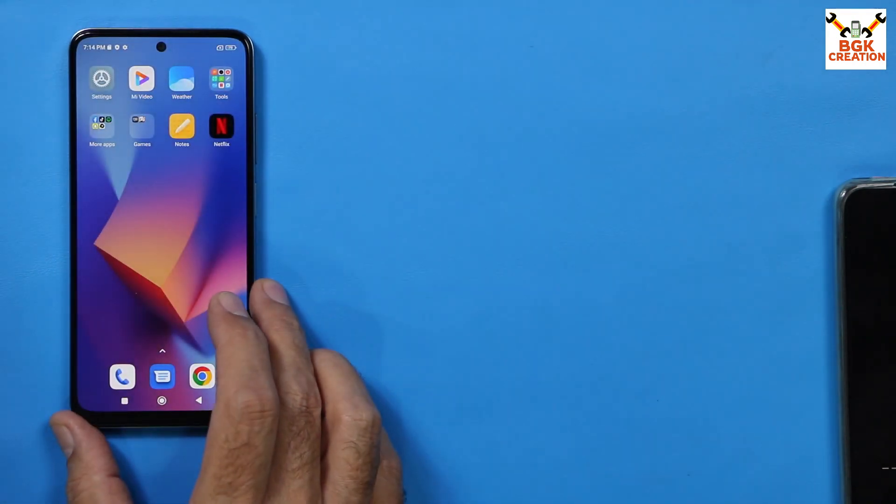